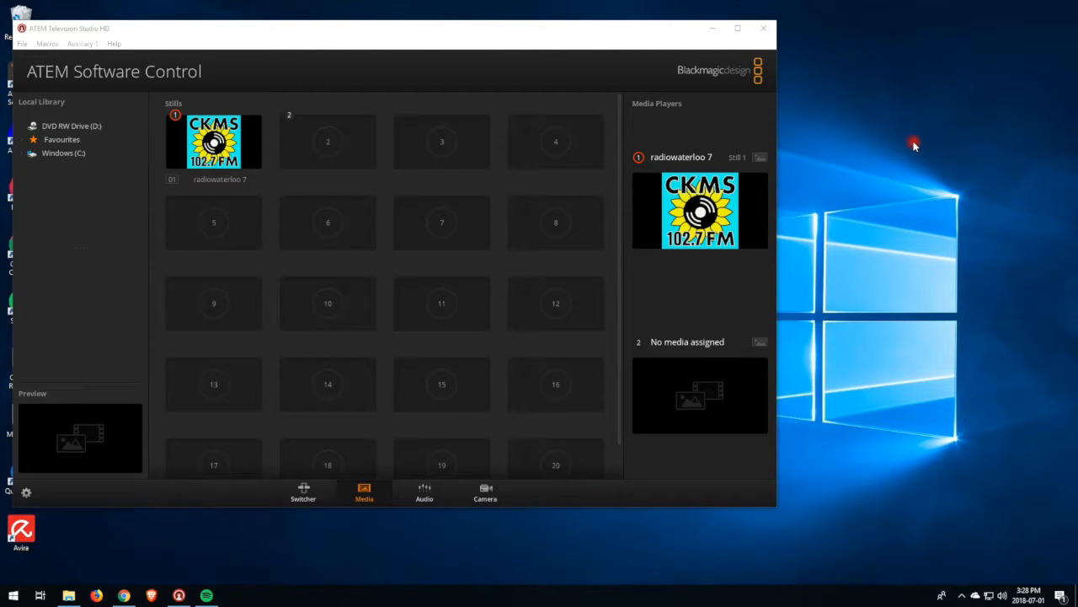
mouse_move(920, 144)
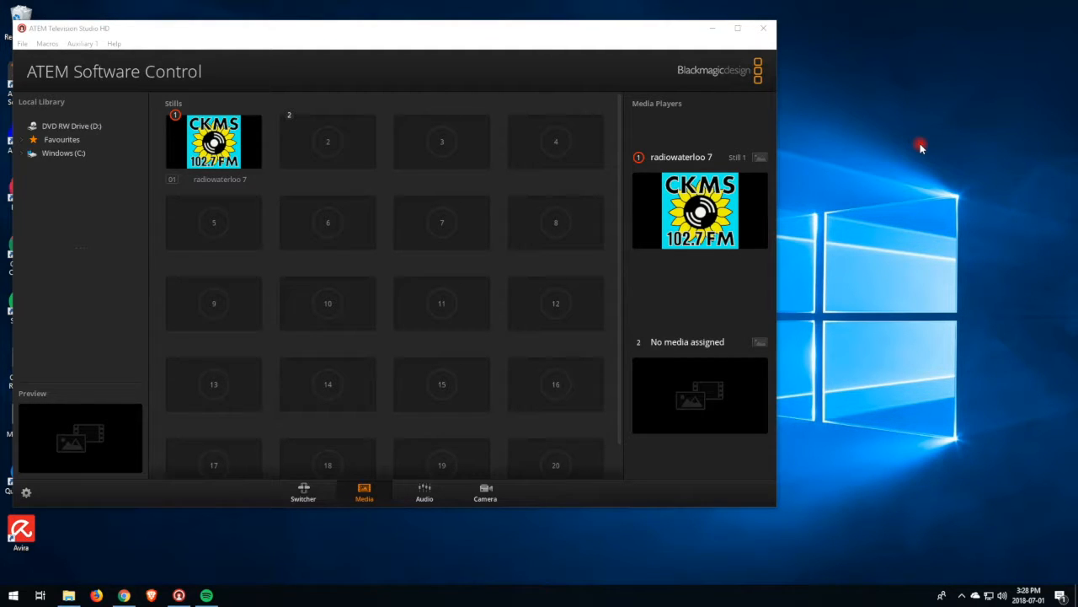
mouse_move(540, 347)
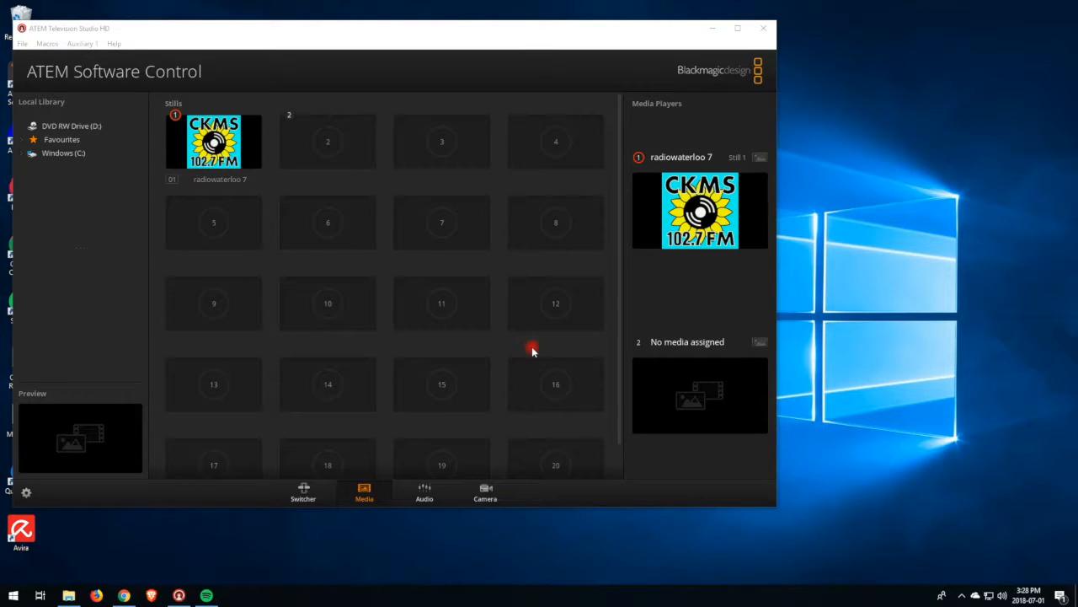
mouse_move(536, 354)
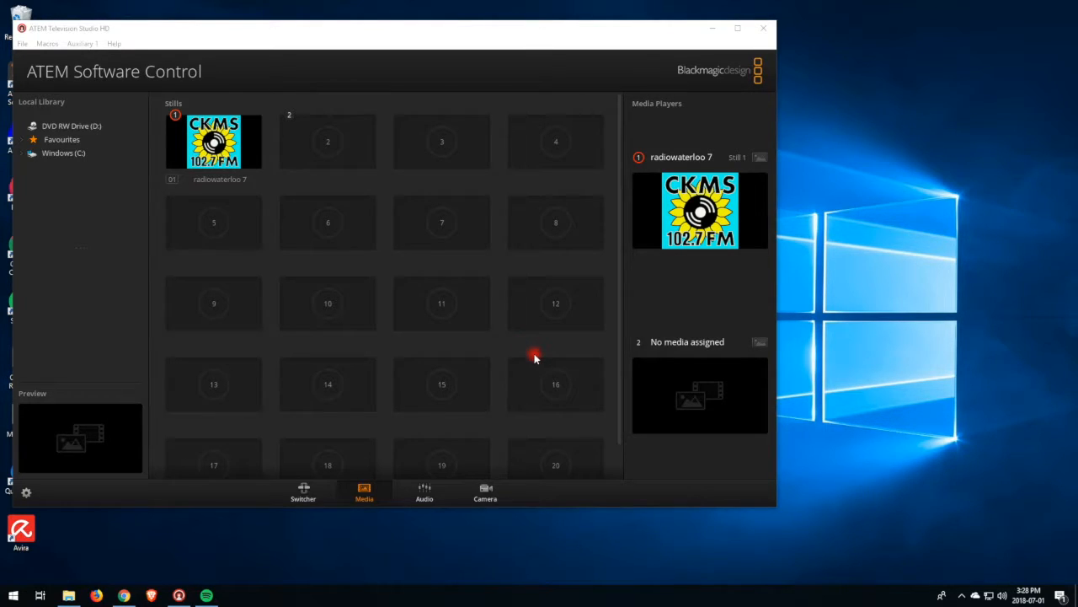
mouse_move(502, 386)
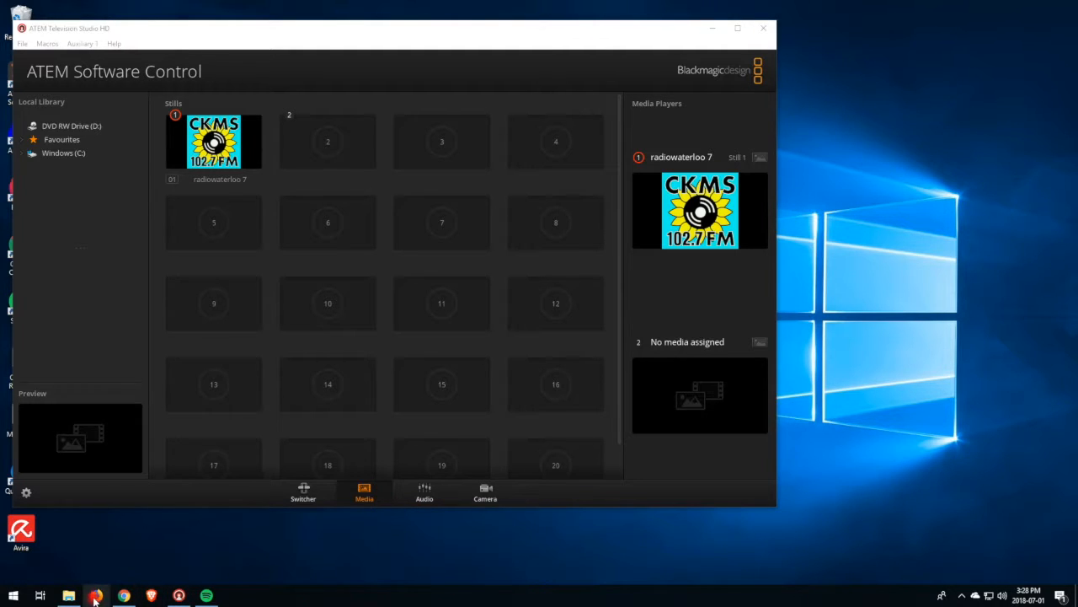
Step: Browse to Downloads in File Explorer and pick Test2.png for media pool slot 2
left_click(67, 596)
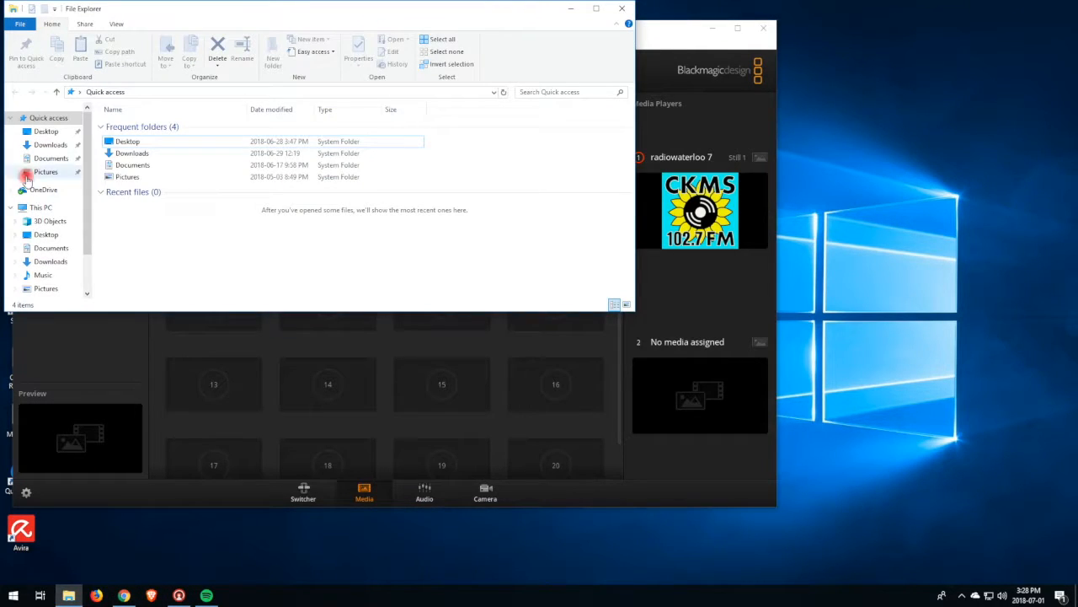
left_click(131, 152)
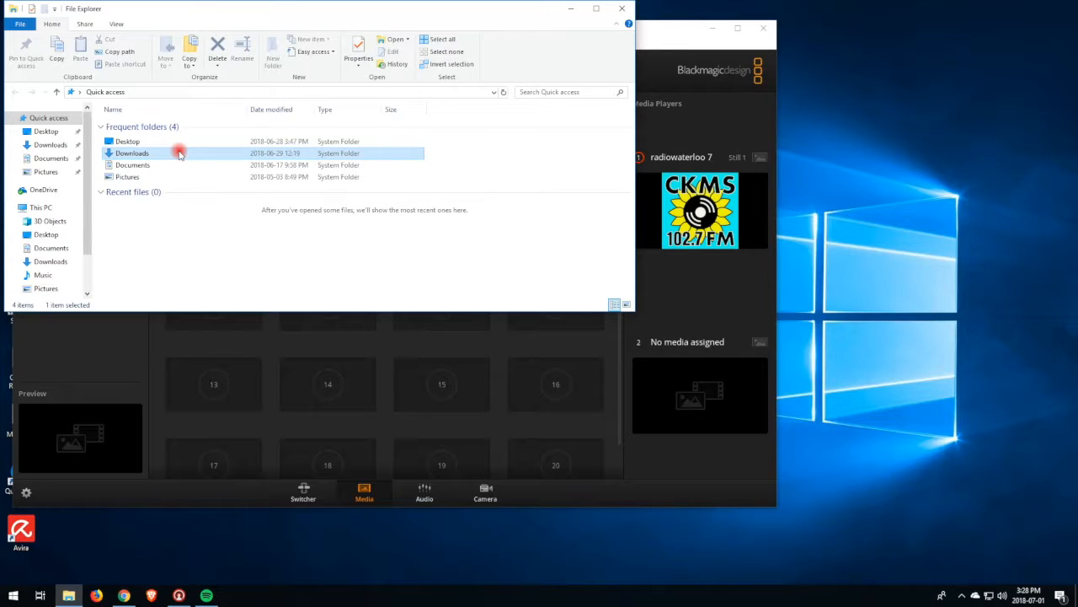
double_click(131, 151)
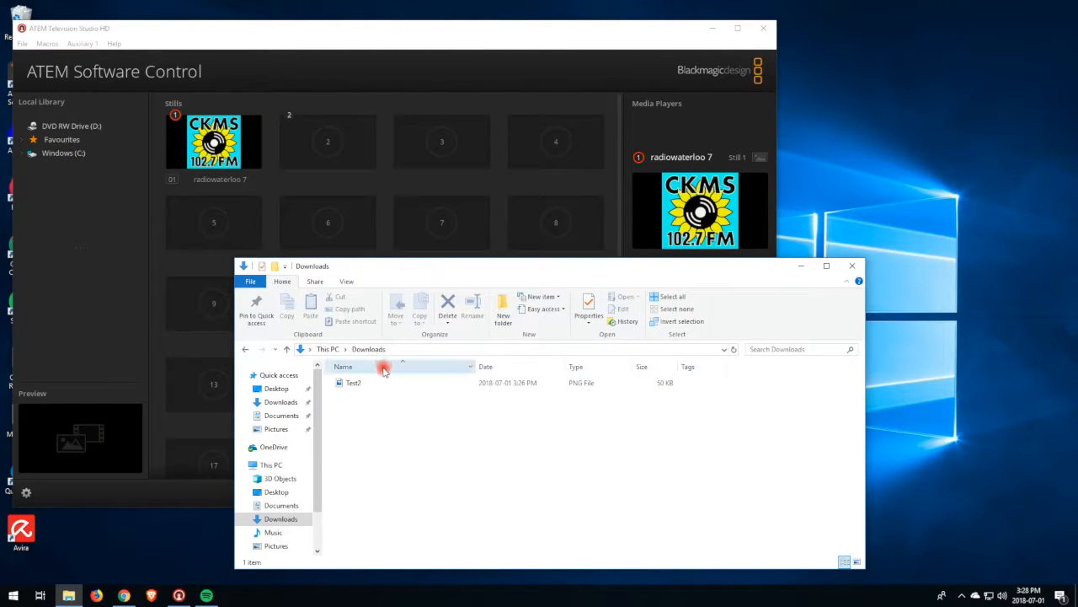
left_click(354, 382)
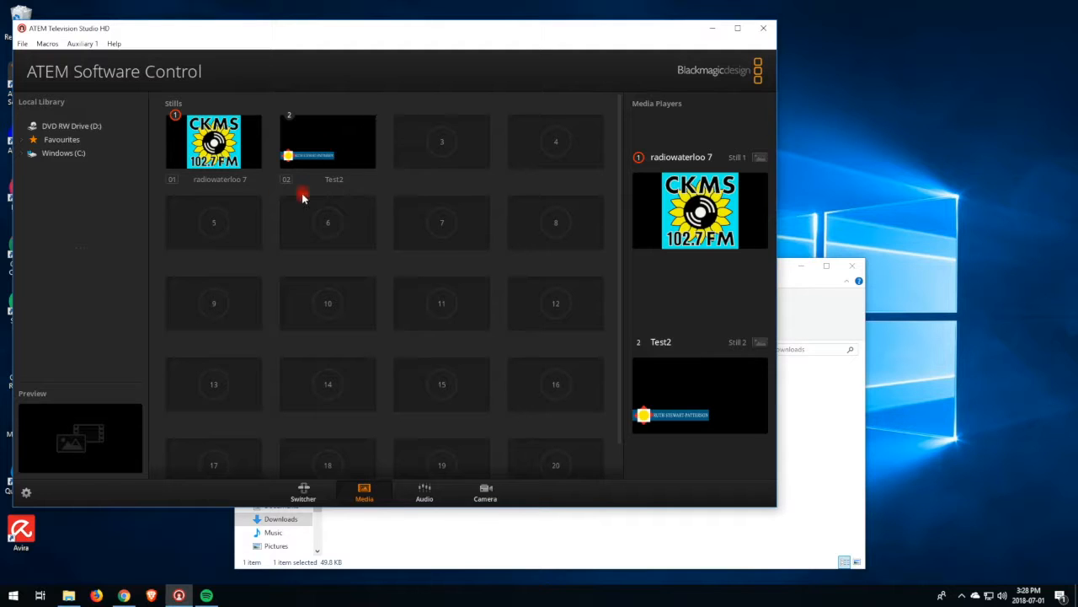
mouse_move(377, 260)
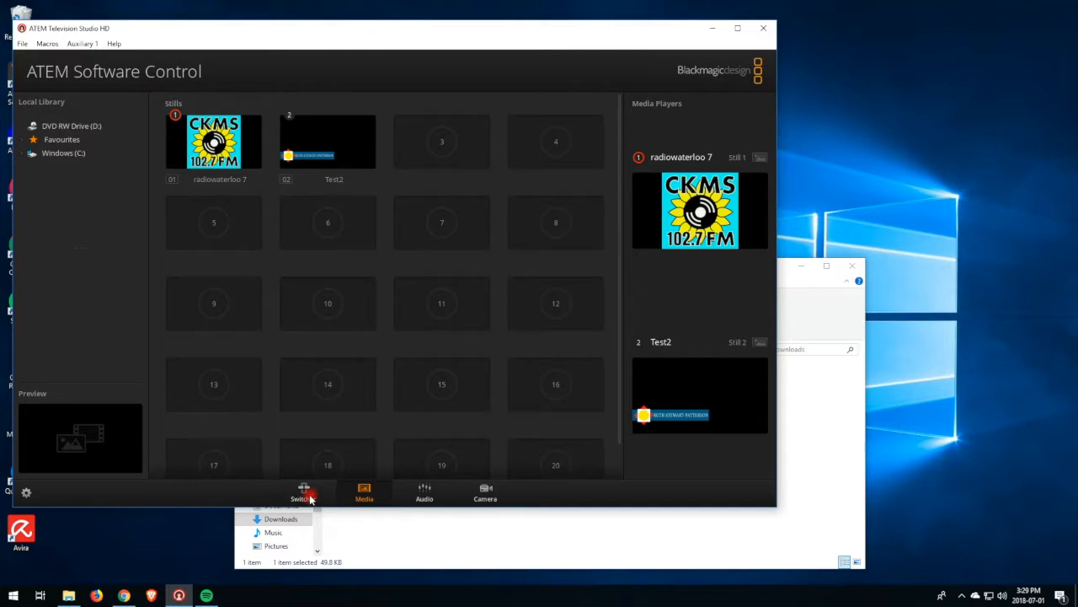
Step: In the Media Players palette, assign Still 2: Test2 to MP2 and confirm MP1 holds CKMS
left_click(303, 492)
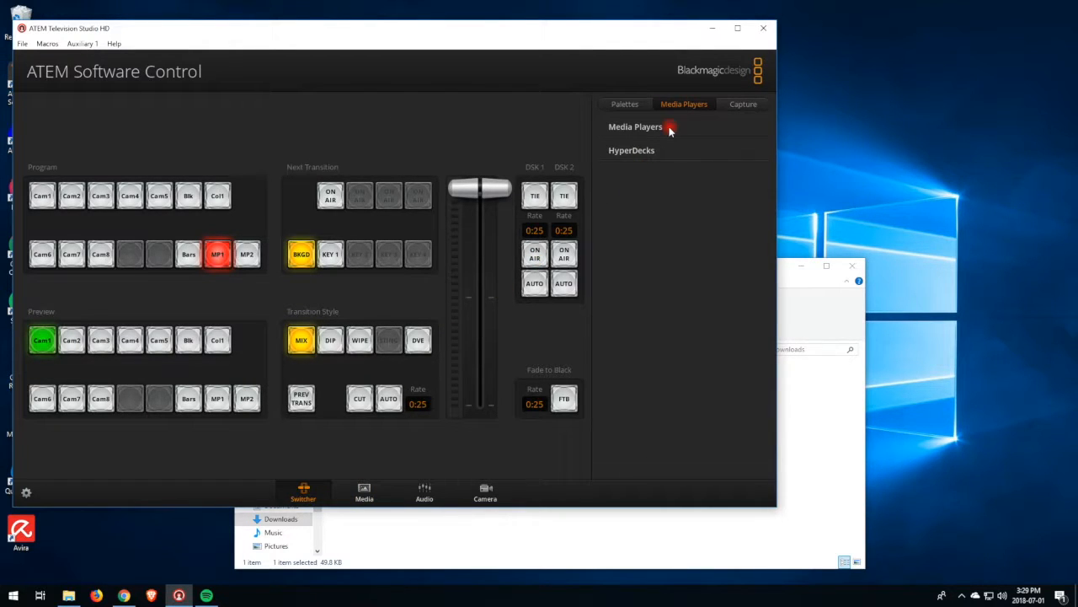
left_click(637, 127)
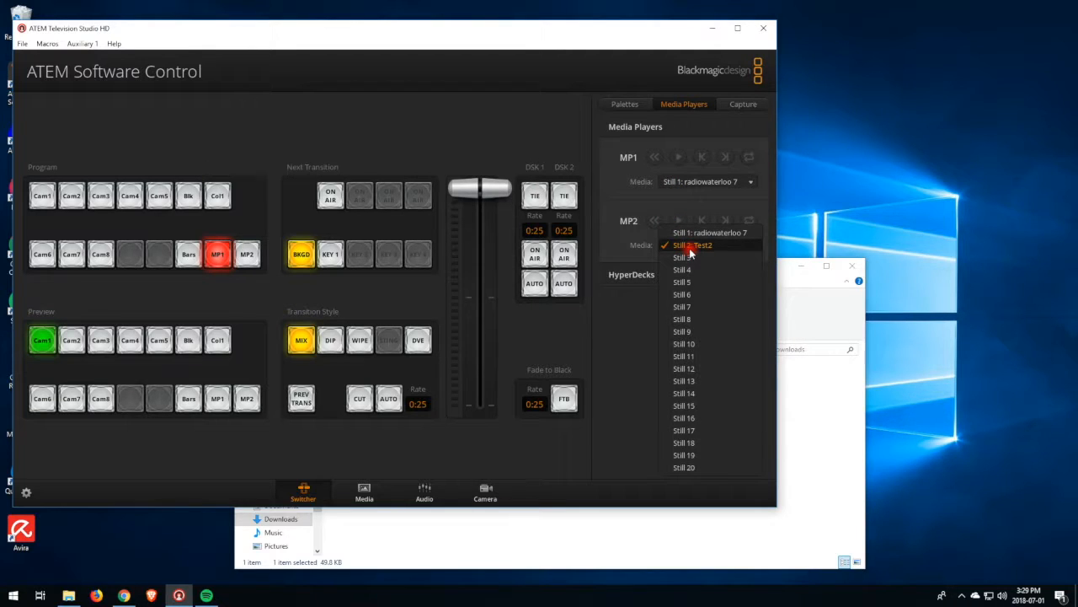
left_click(695, 246)
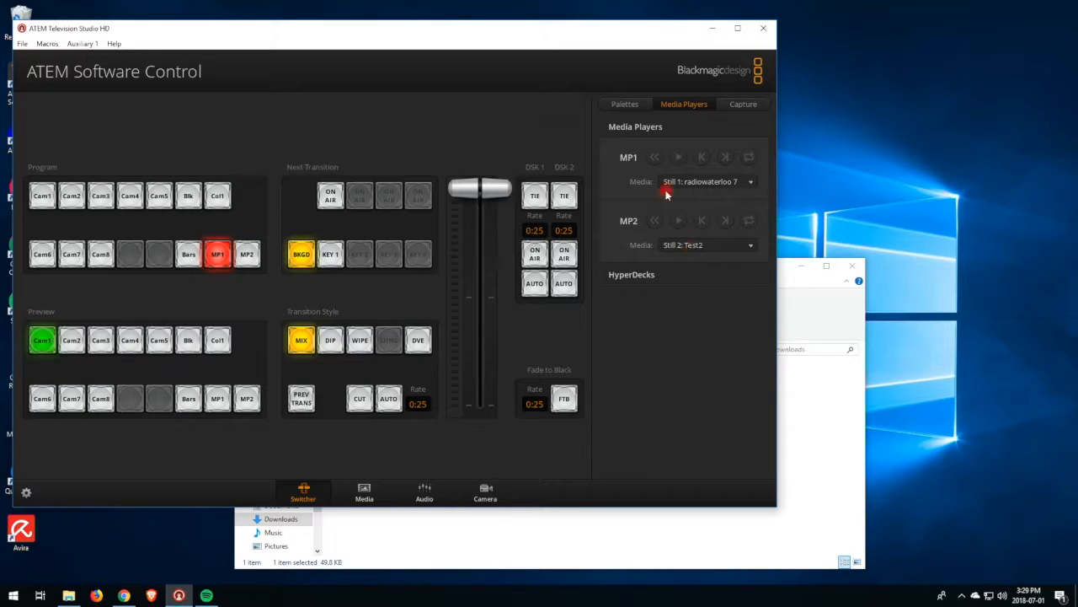
left_click(562, 195)
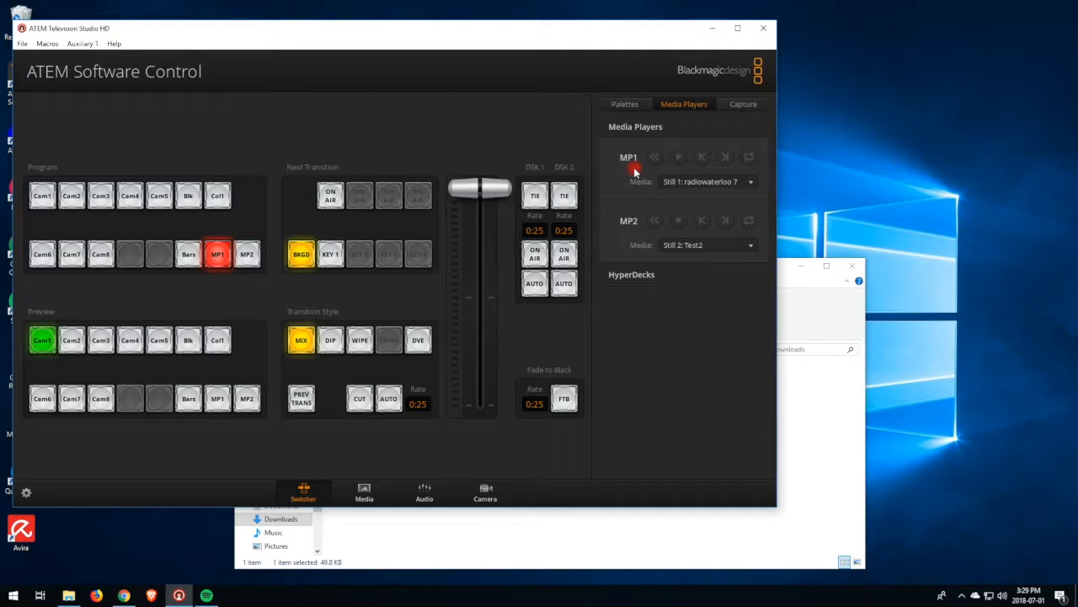
left_click(623, 105)
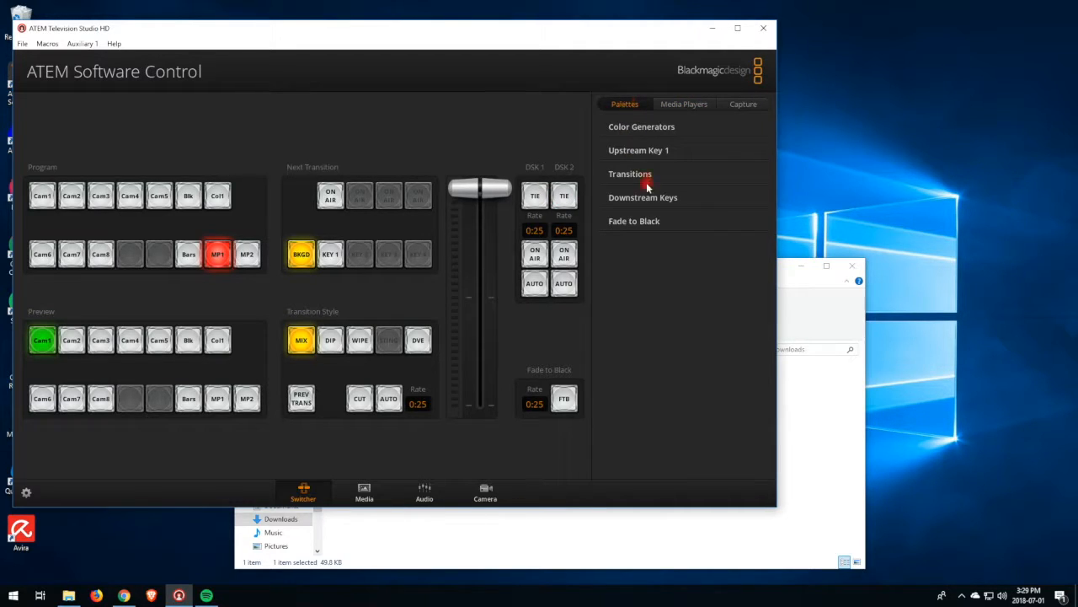
Step: Set downstream key 1's fill source to Media Player 2, giving it Media Player 2 Key as key source
left_click(644, 197)
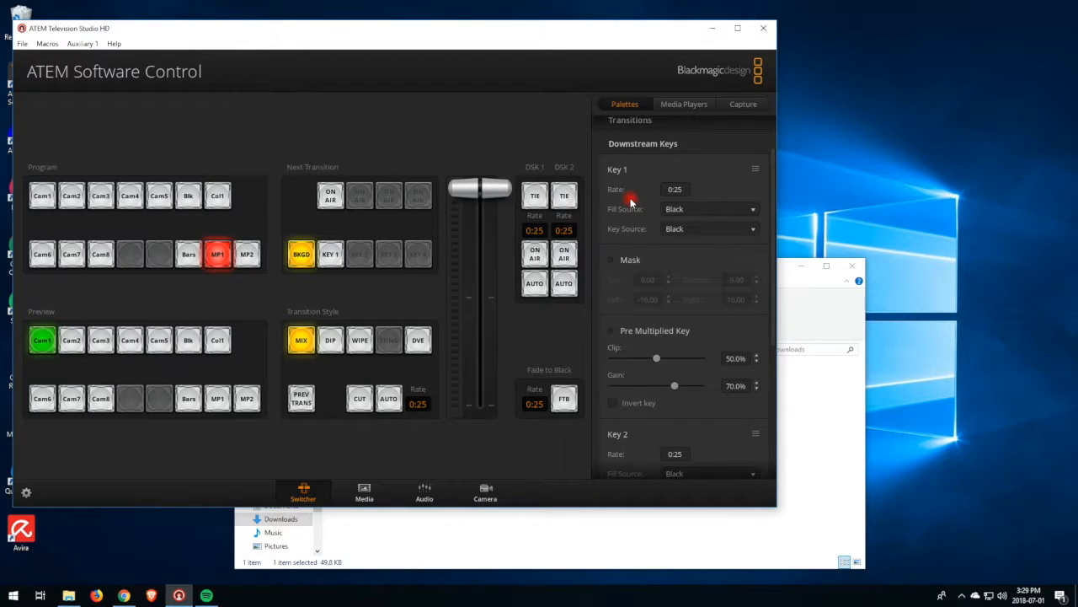
scroll("down", 3)
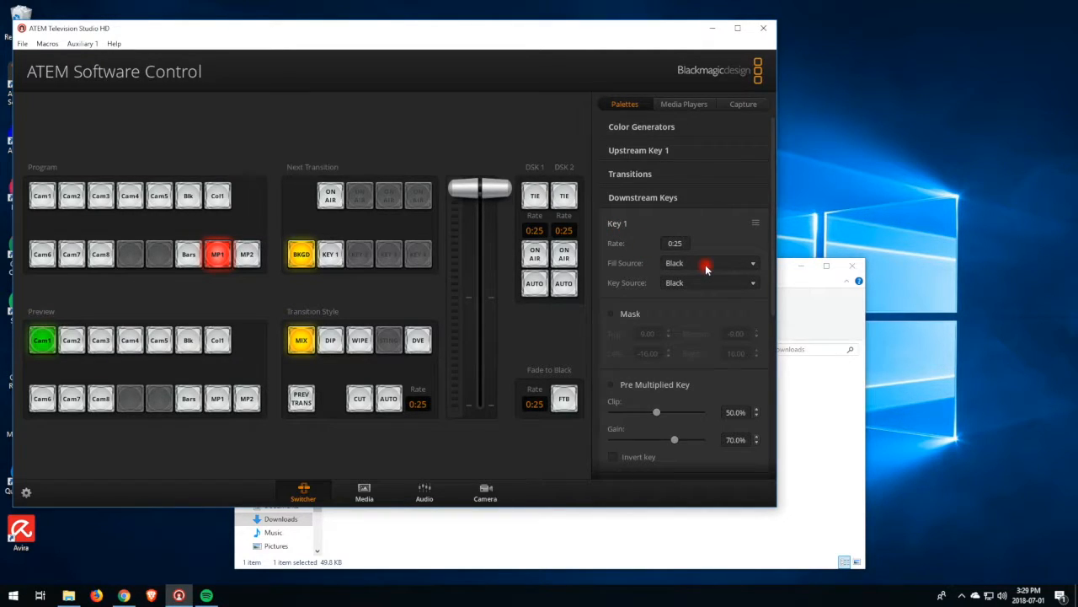
left_click(711, 263)
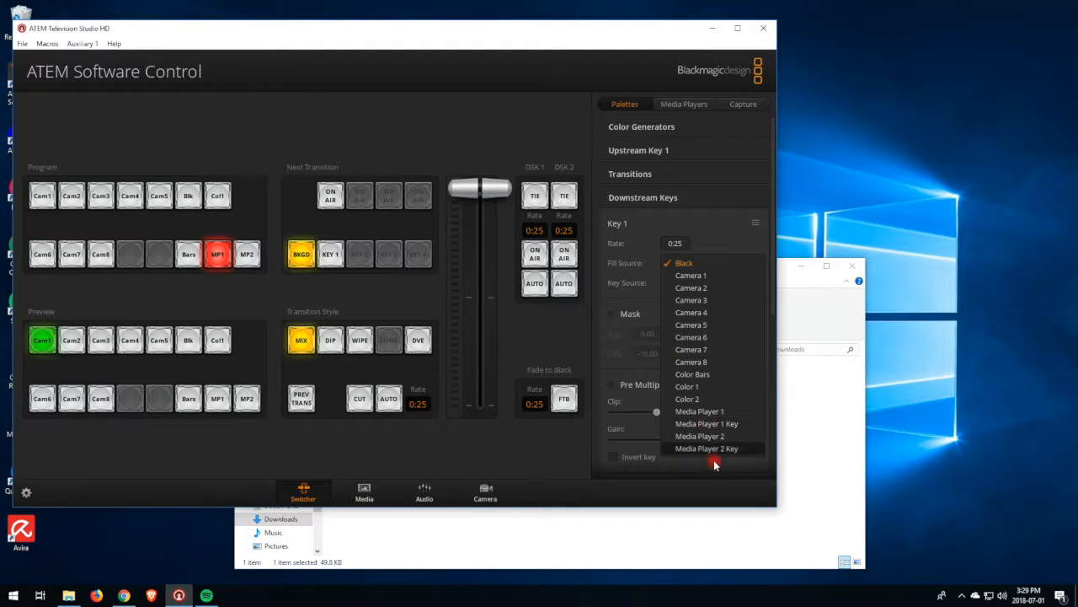
left_click(708, 448)
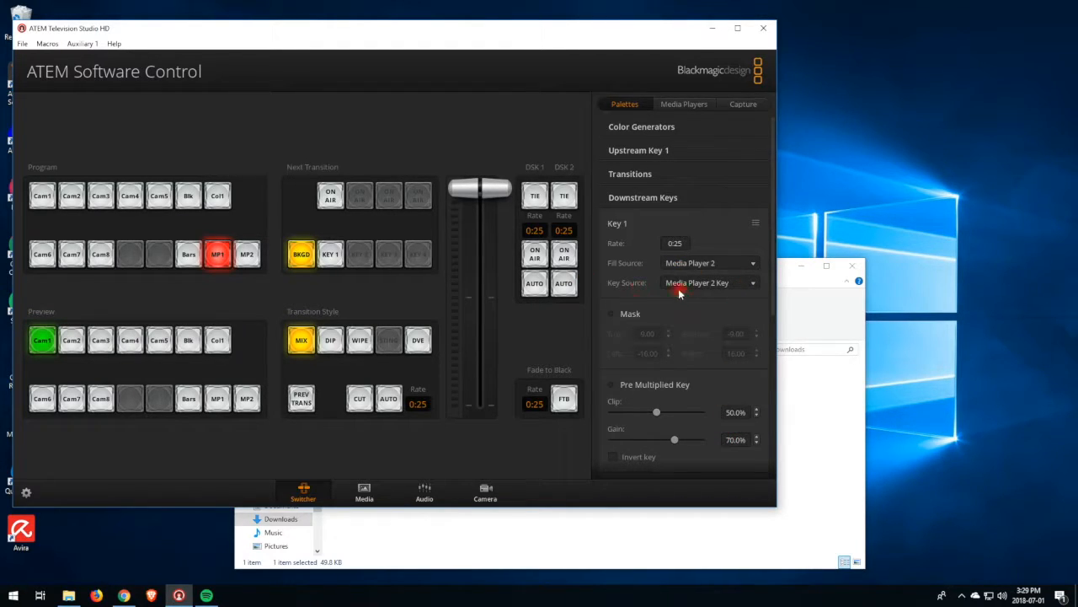
mouse_move(657, 202)
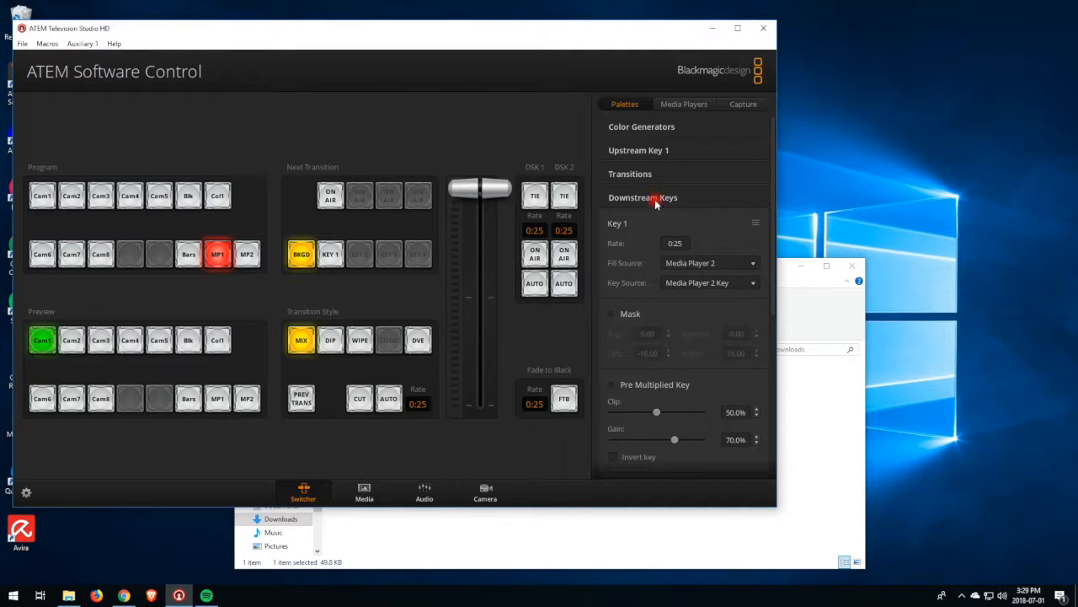
left_click(644, 197)
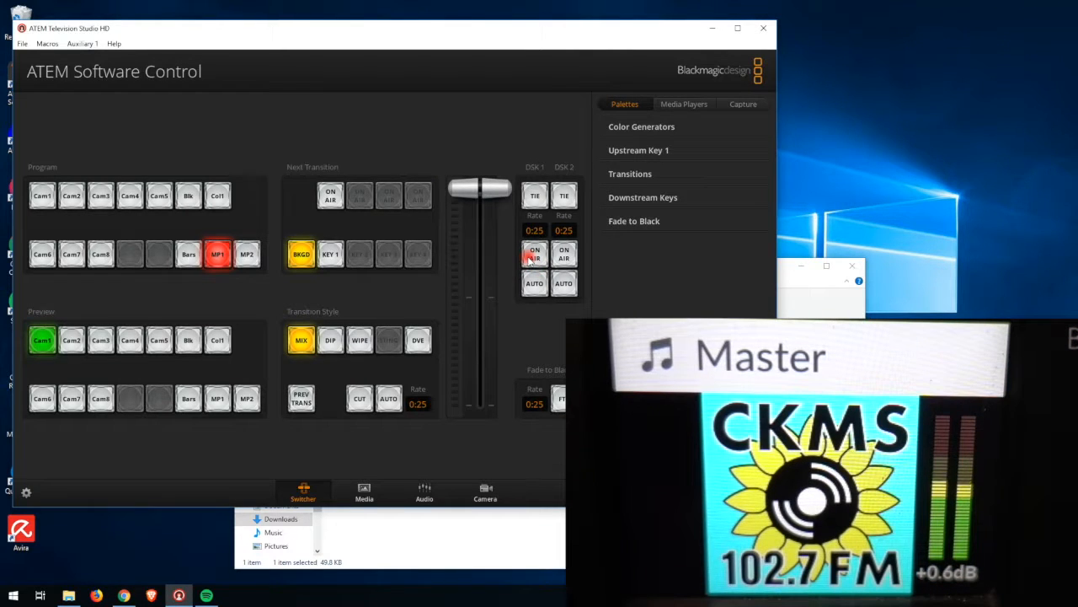
Step: Fade DSK 1's Test2 lower third on air and off again, then put Bars in preview
left_click(534, 252)
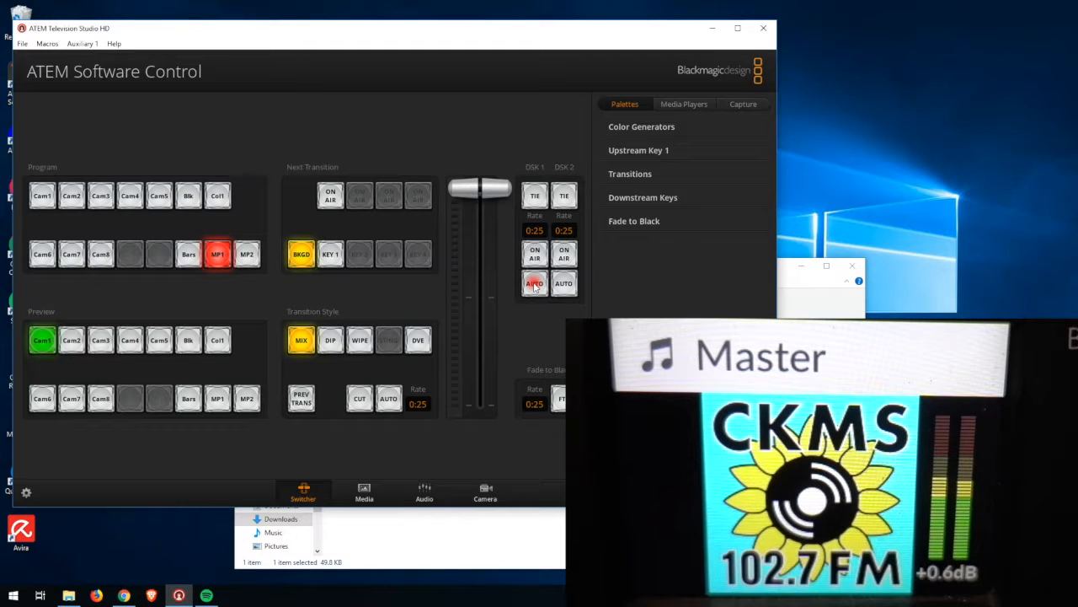
left_click(534, 252)
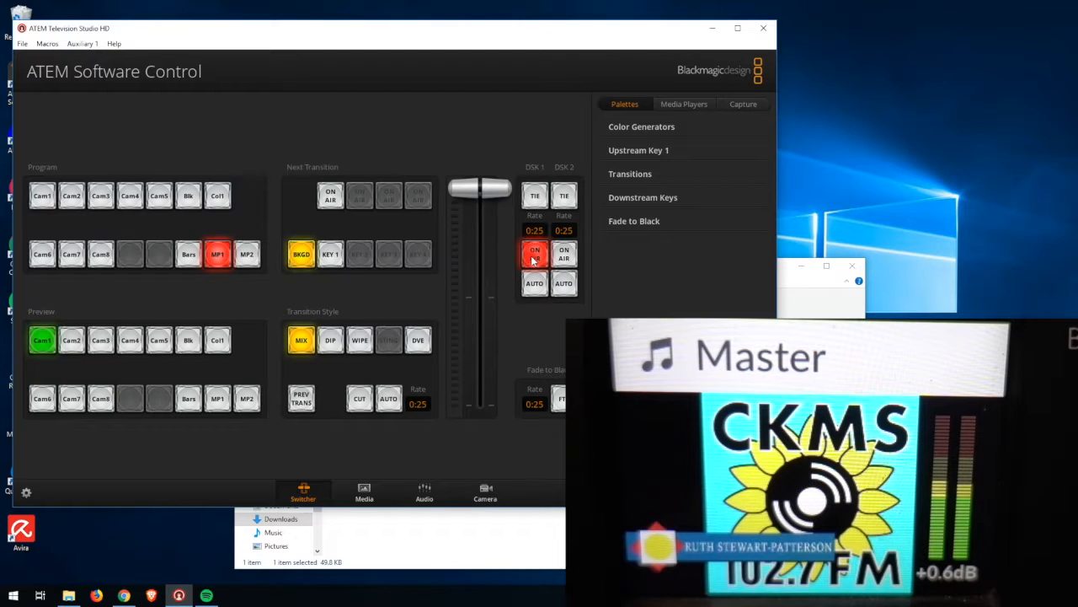
left_click(534, 253)
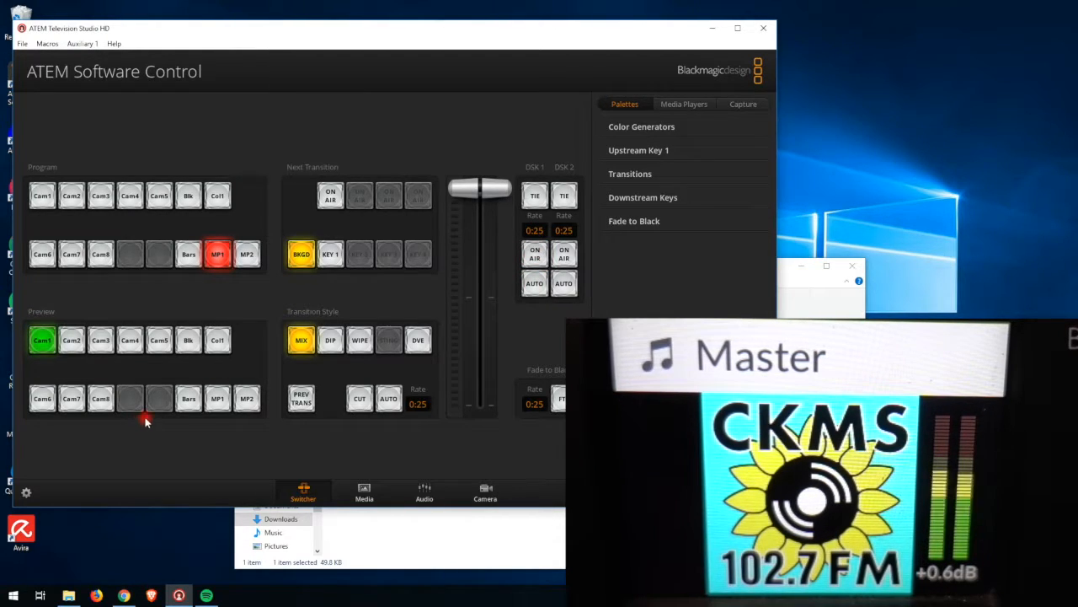
left_click(189, 398)
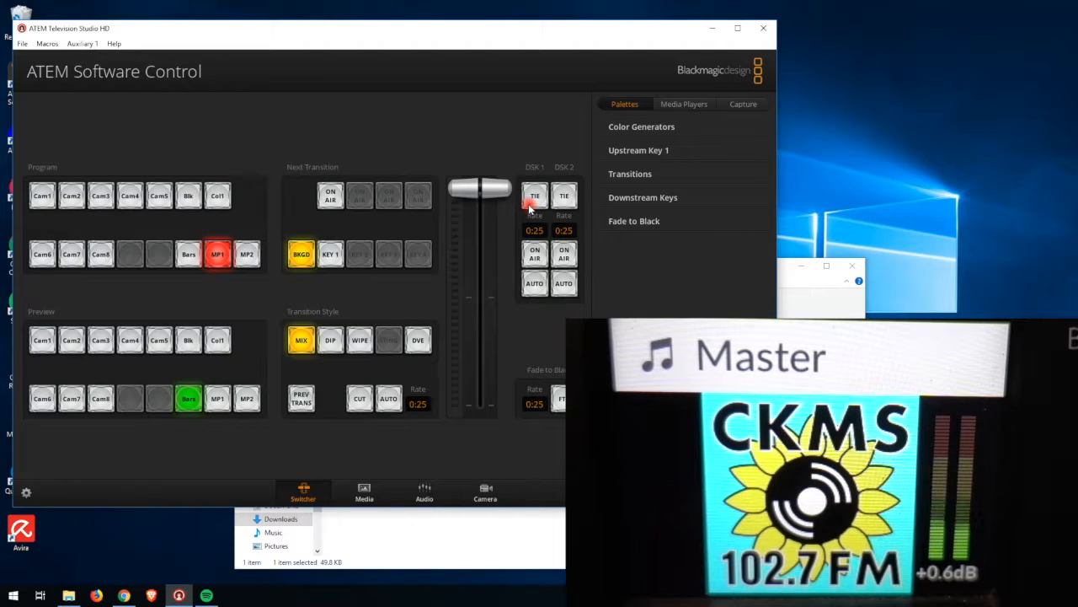
Step: Tie DSK 1 to the transition and cut bars to program, then cut back and forth
left_click(536, 195)
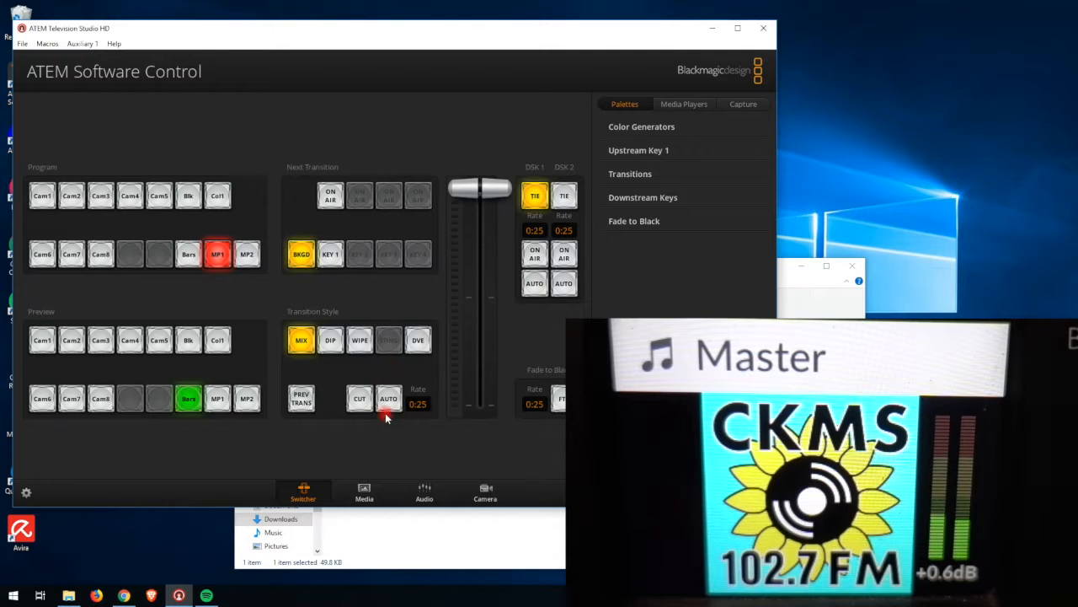
left_click(387, 398)
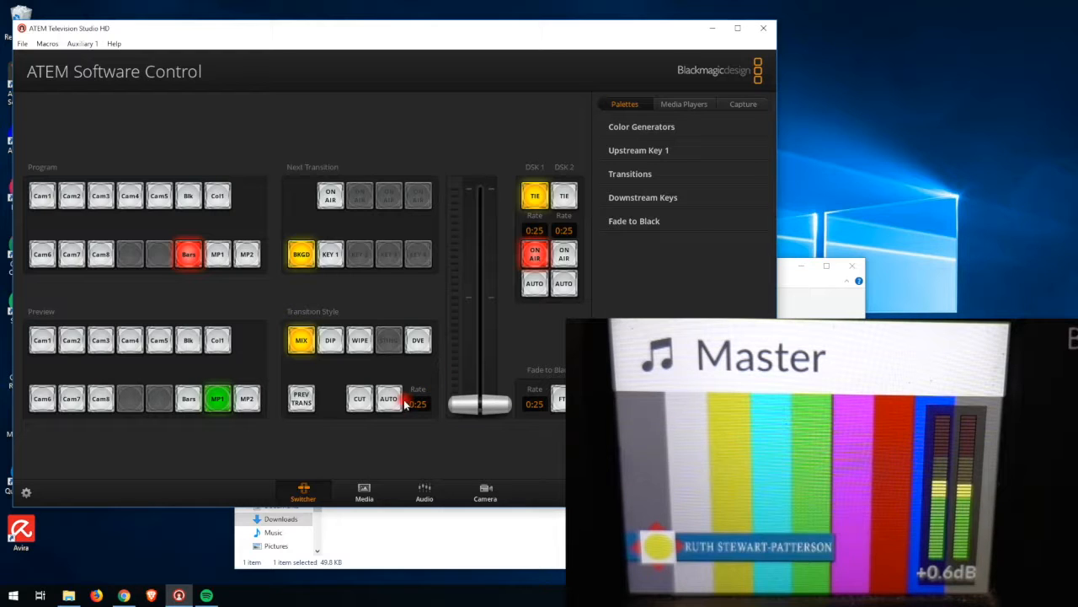
left_click(388, 398)
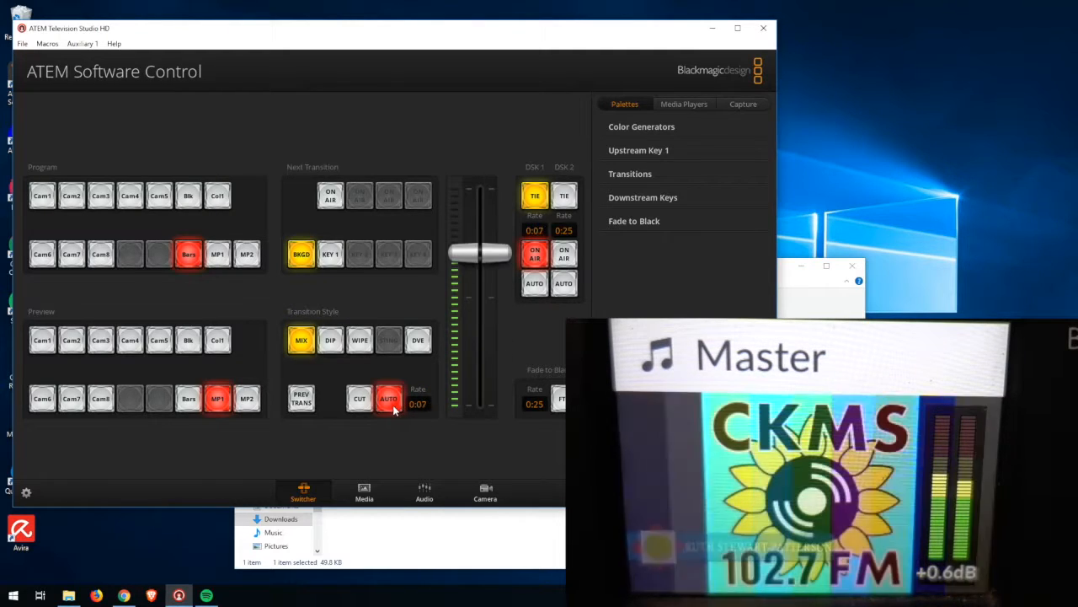
left_click(388, 397)
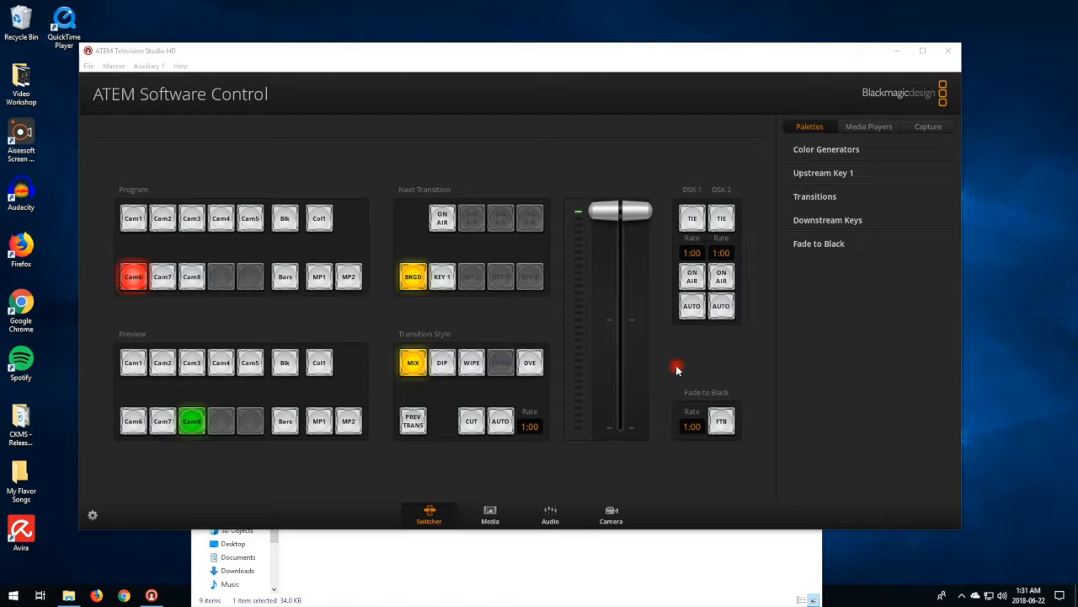
mouse_move(661, 369)
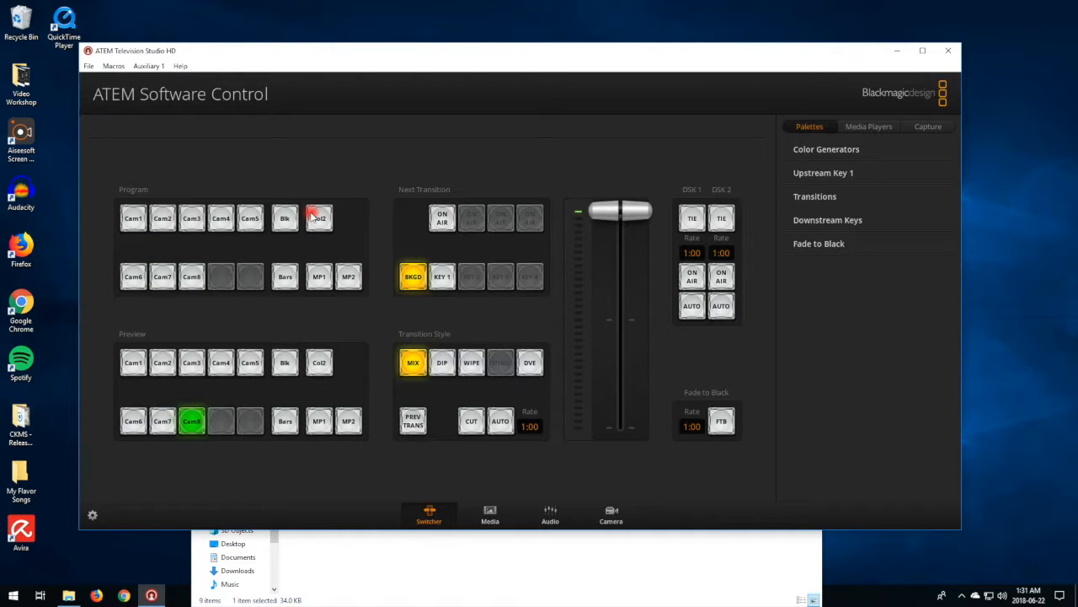
Step: Put Col1 on program and expand the Color Generators palette to its colour picker
left_click(318, 219)
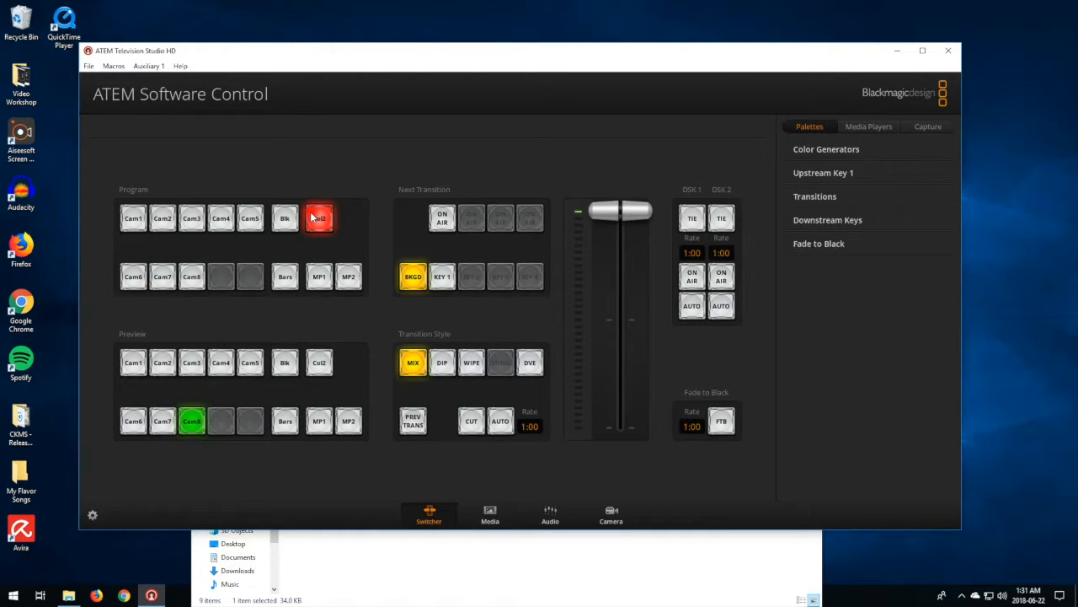
left_click(320, 219)
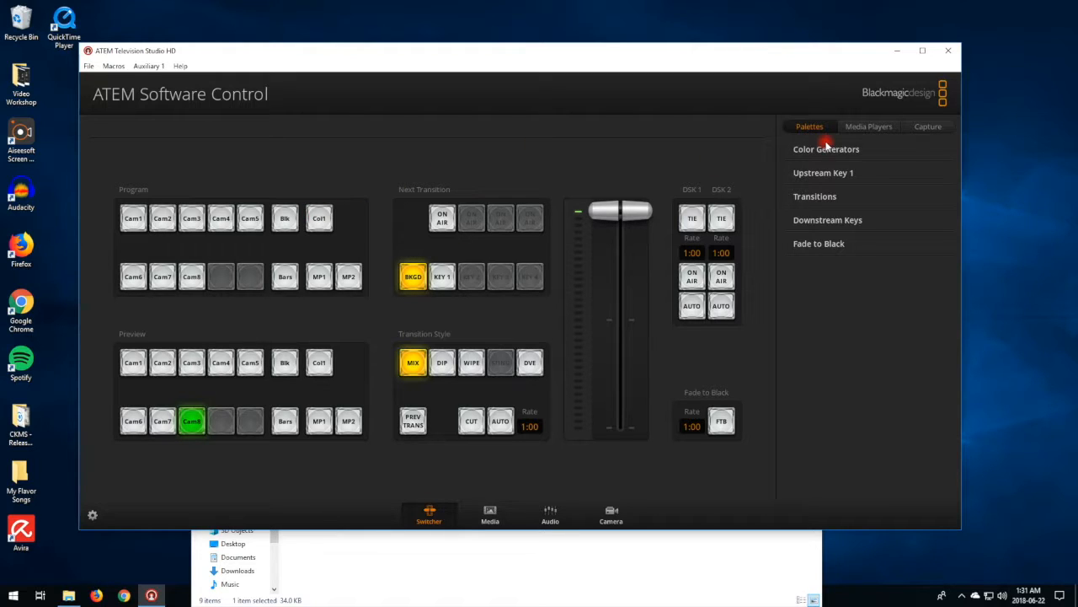
left_click(826, 148)
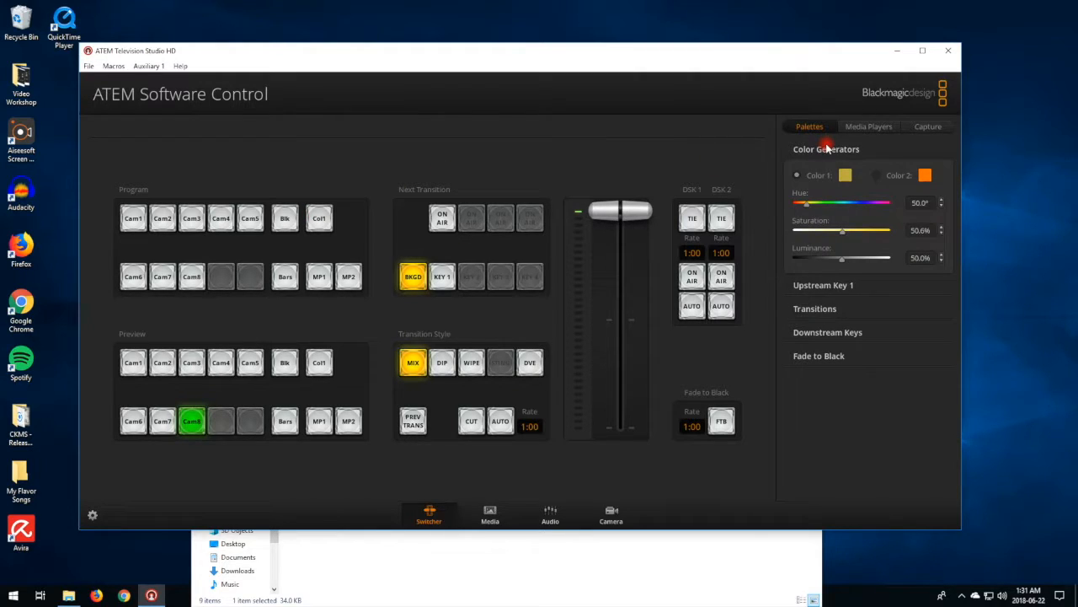
mouse_move(359, 225)
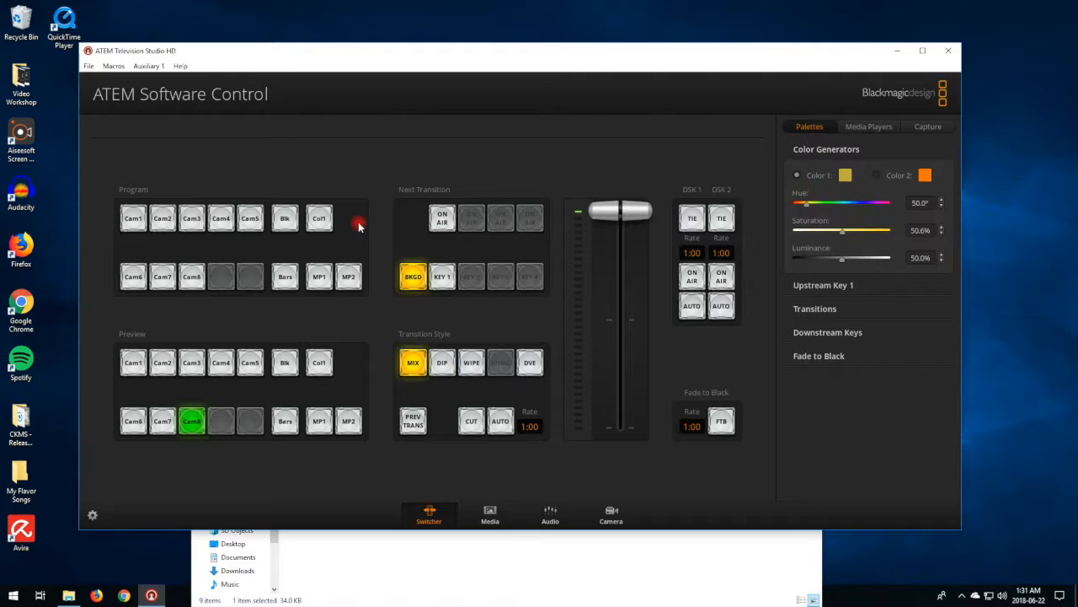
left_click(318, 220)
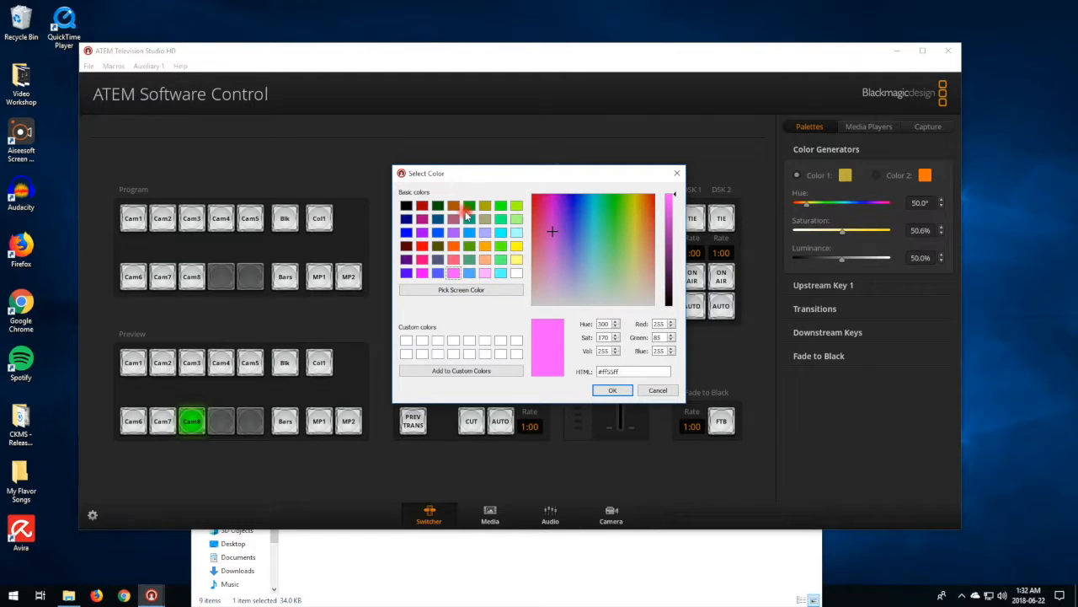
mouse_move(586, 234)
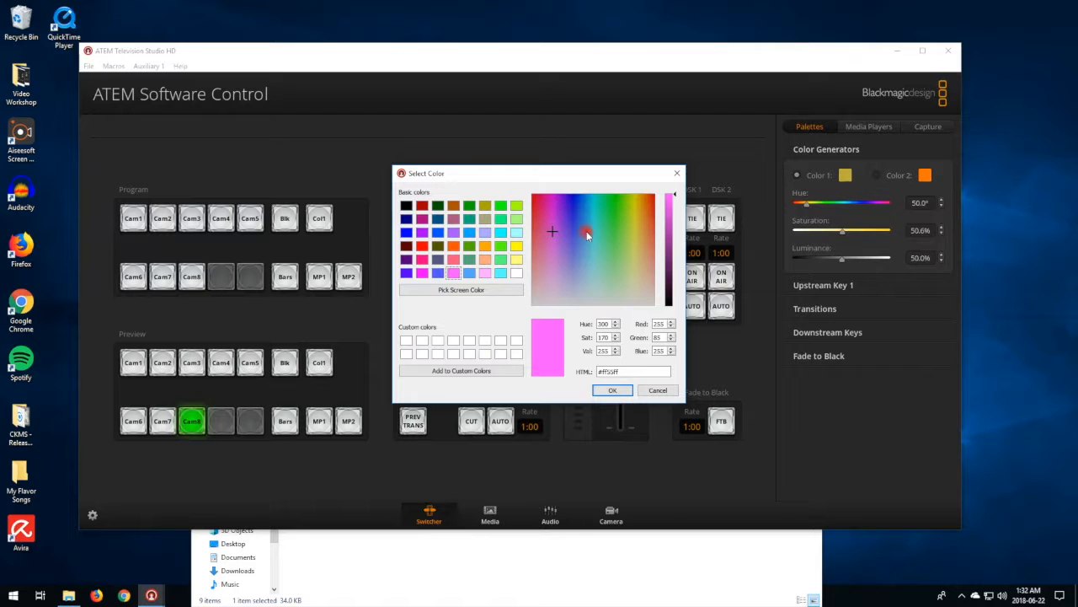
Step: Make Color 1 a pink shade, adjust its brightness, and put it on program
left_click(502, 232)
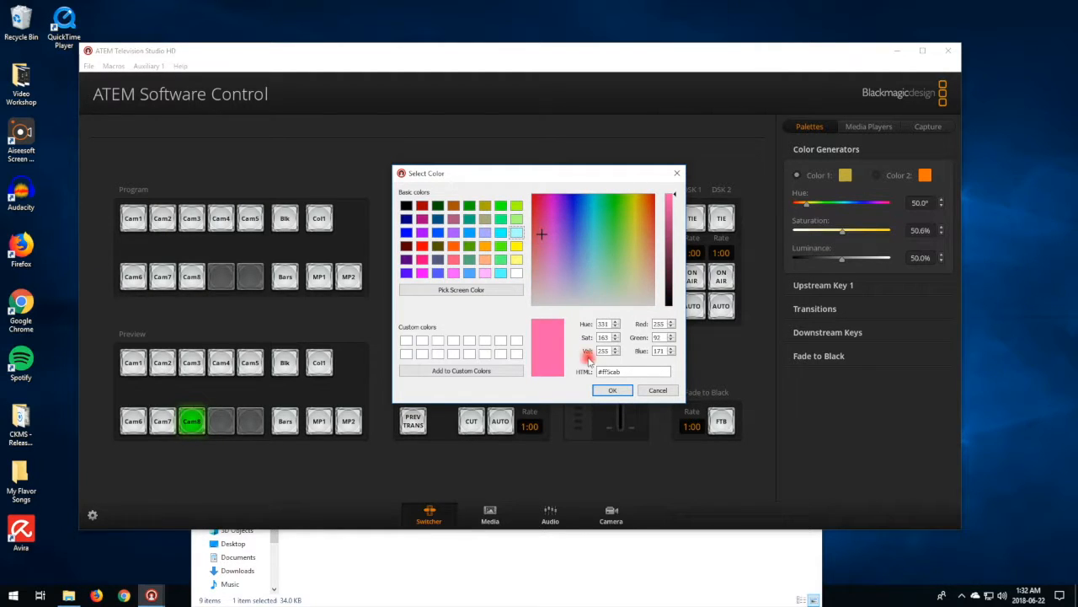
left_click(613, 391)
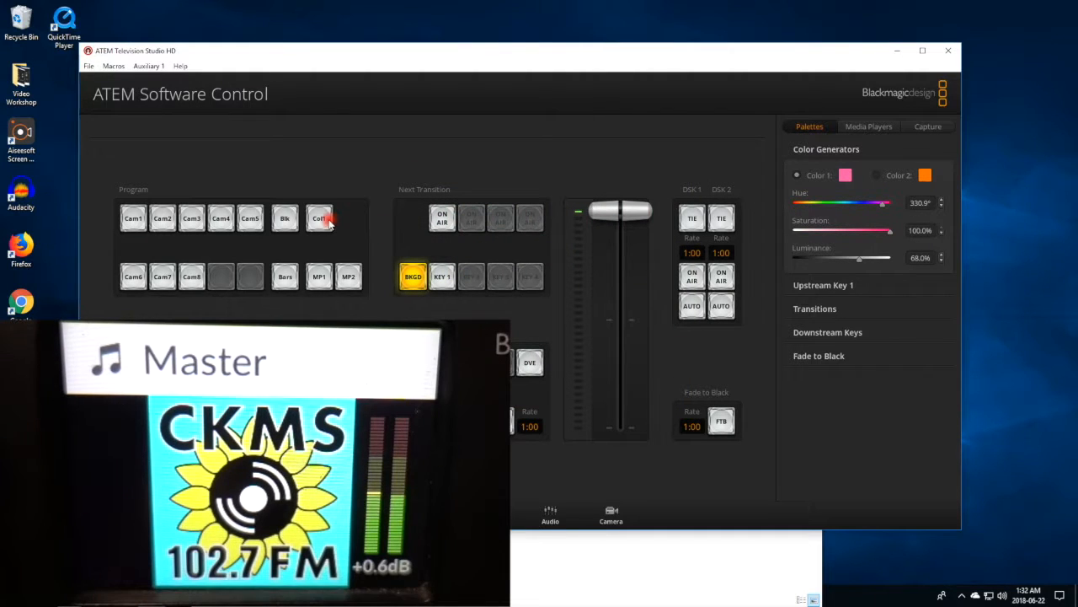
left_click(320, 219)
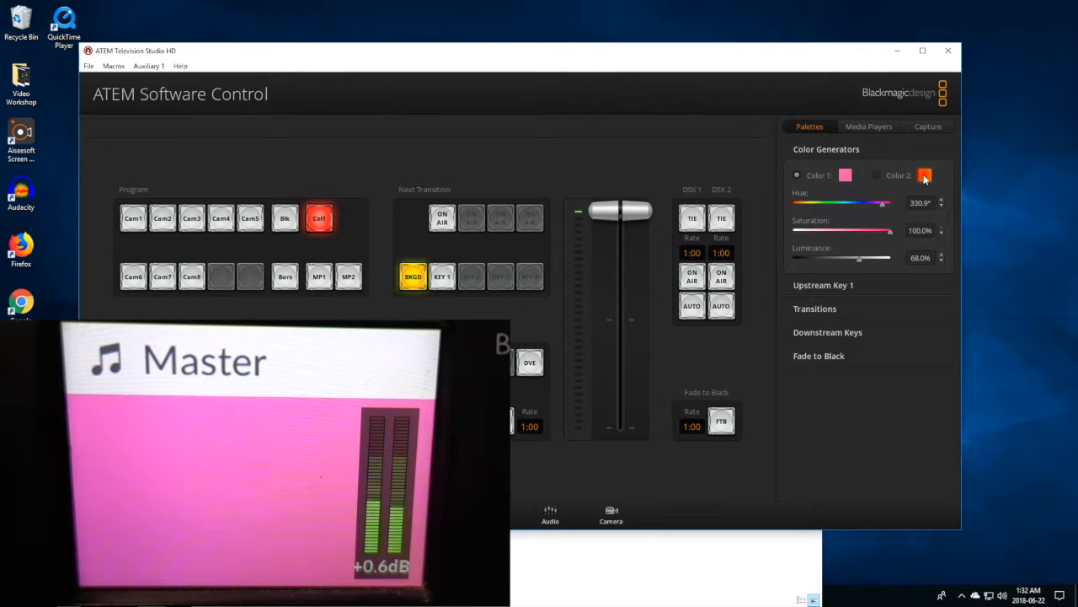
Step: Start choosing a blue for Color 2 in the colour picker
left_click(925, 174)
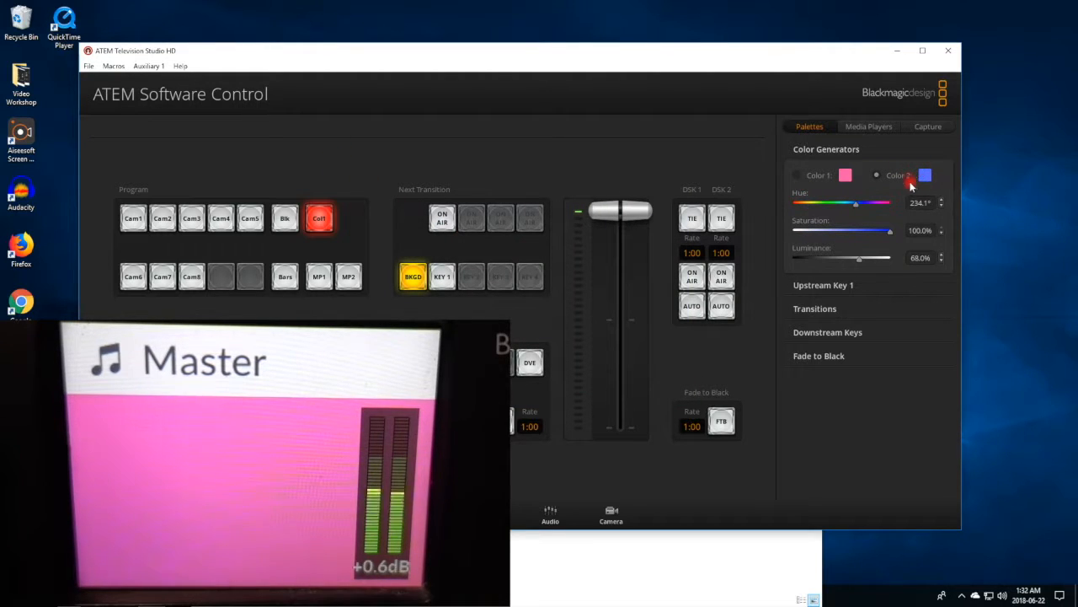
left_click(319, 219)
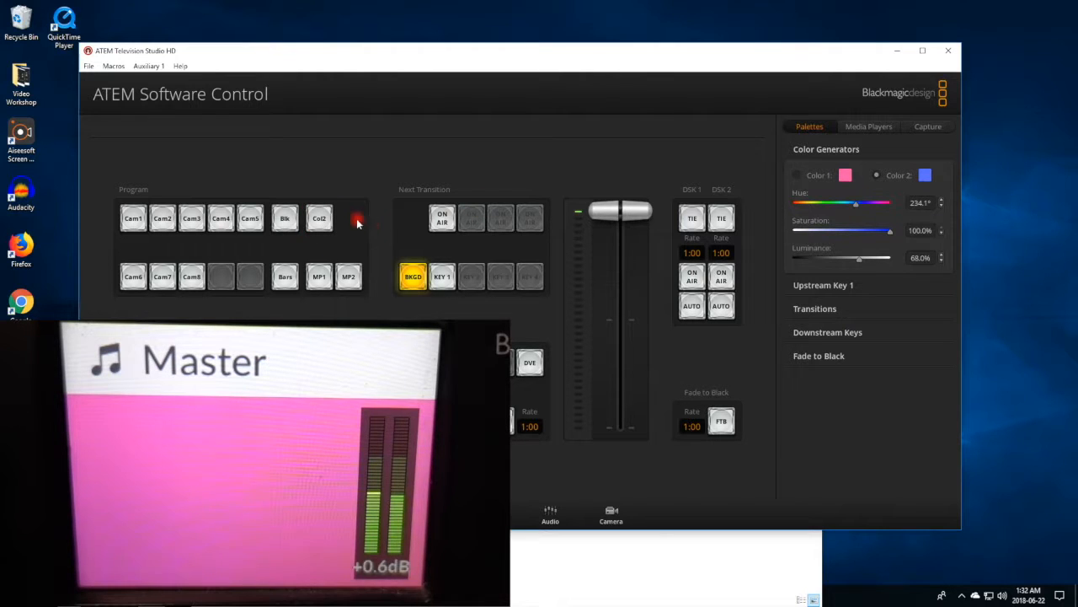
left_click(320, 219)
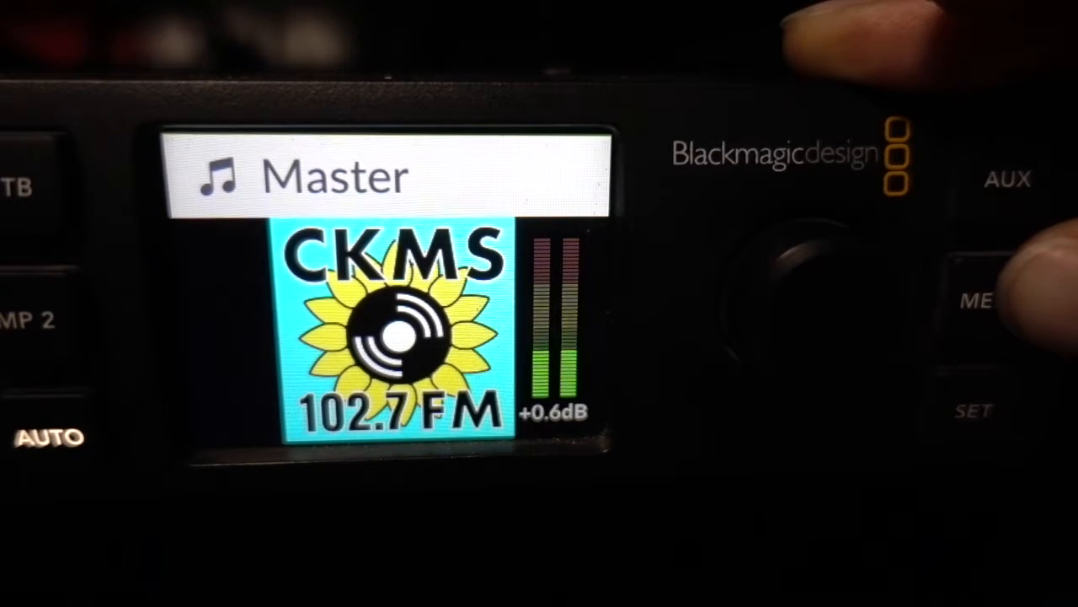
left_click(1008, 179)
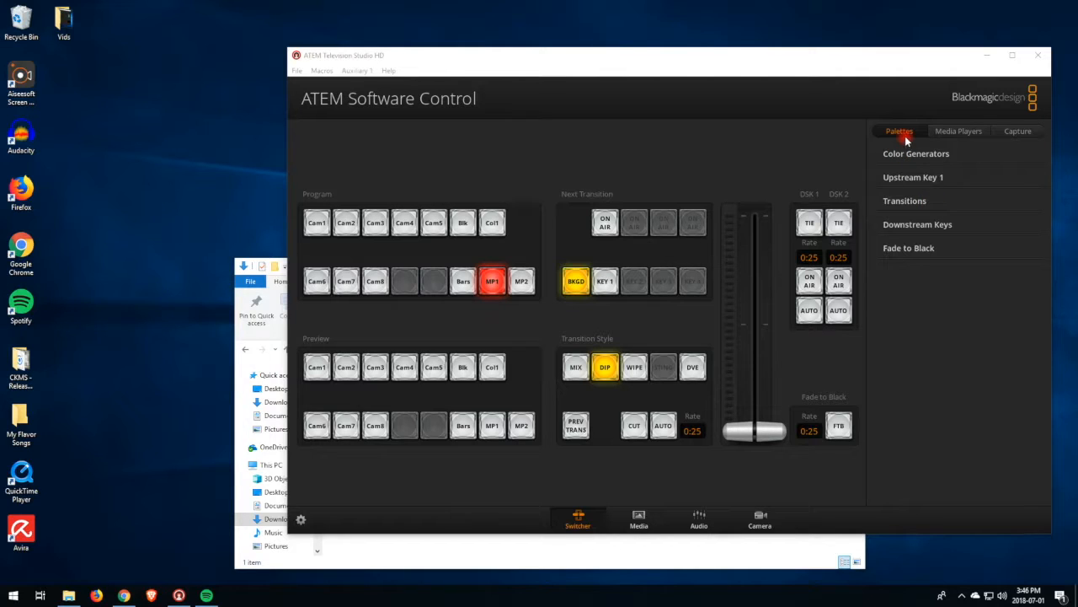
Step: Expand Transitions and review the Dip tab's rate and its Color 1 dip source choices
left_click(903, 201)
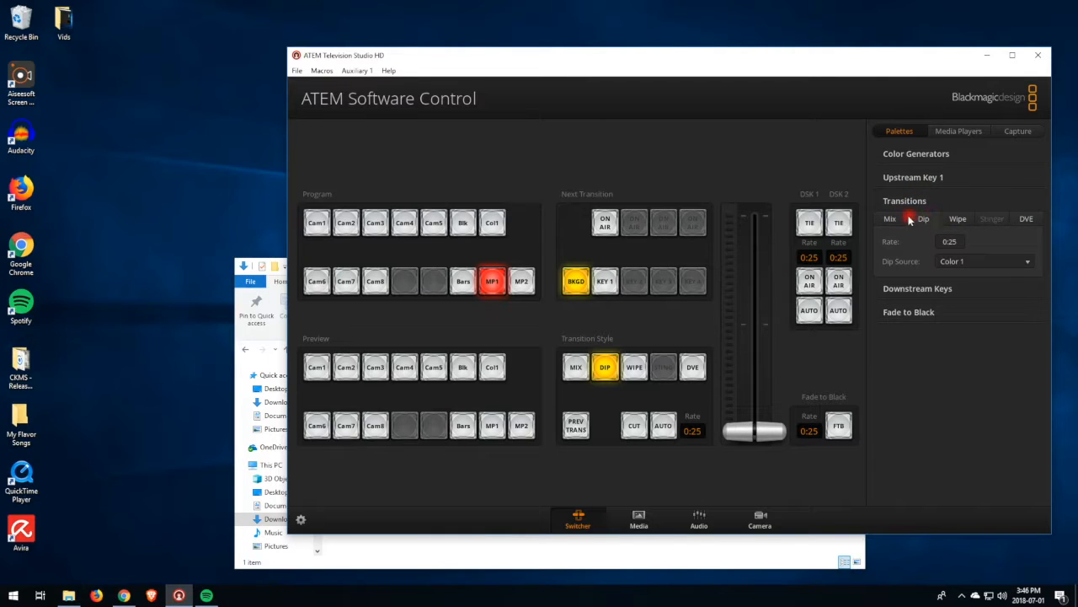
left_click(890, 219)
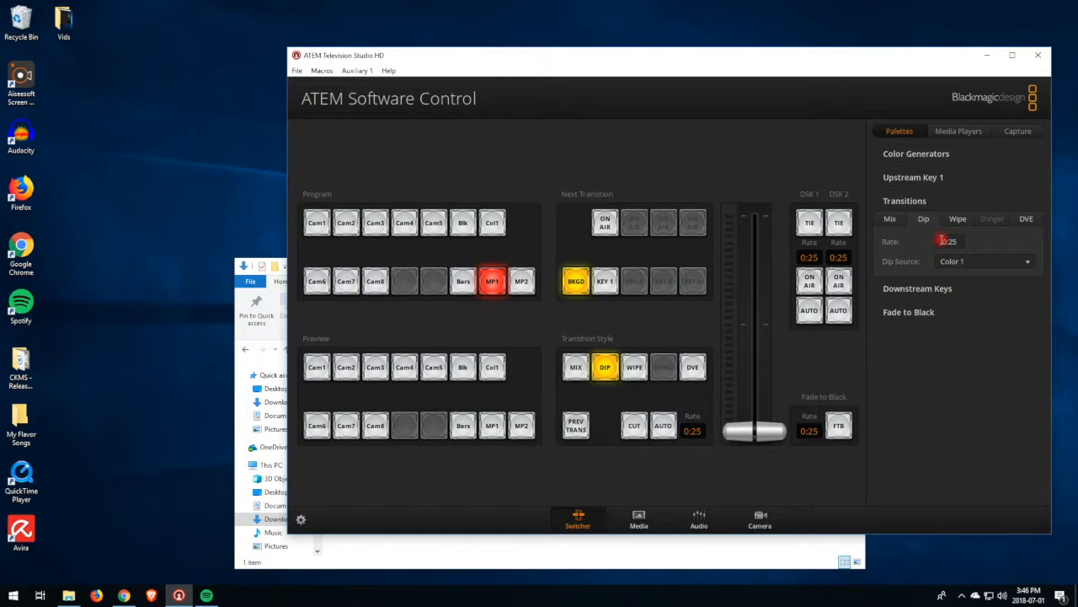
left_click(980, 259)
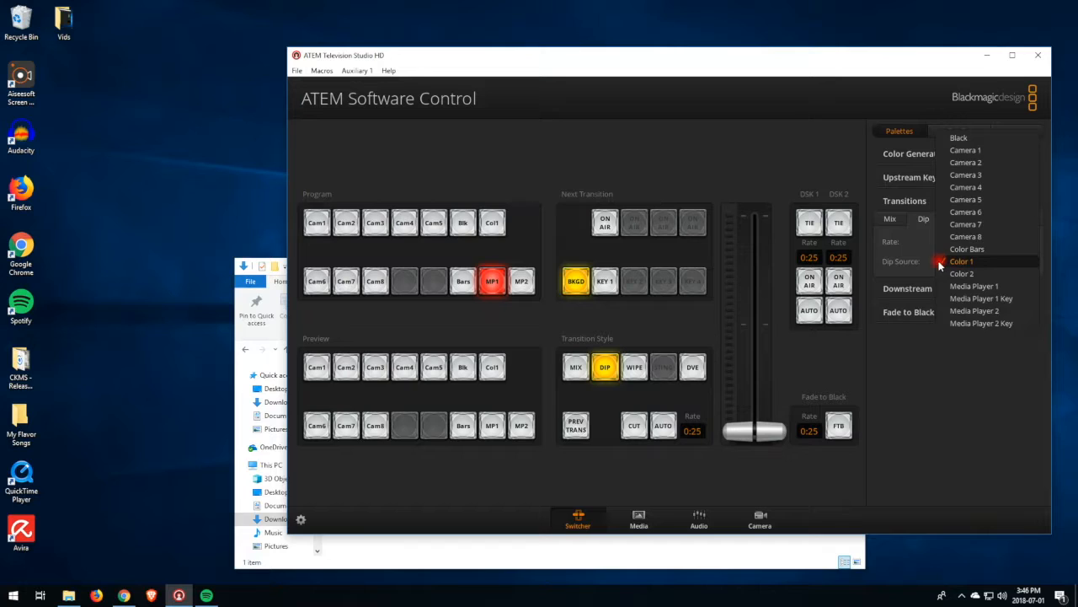
left_click(962, 260)
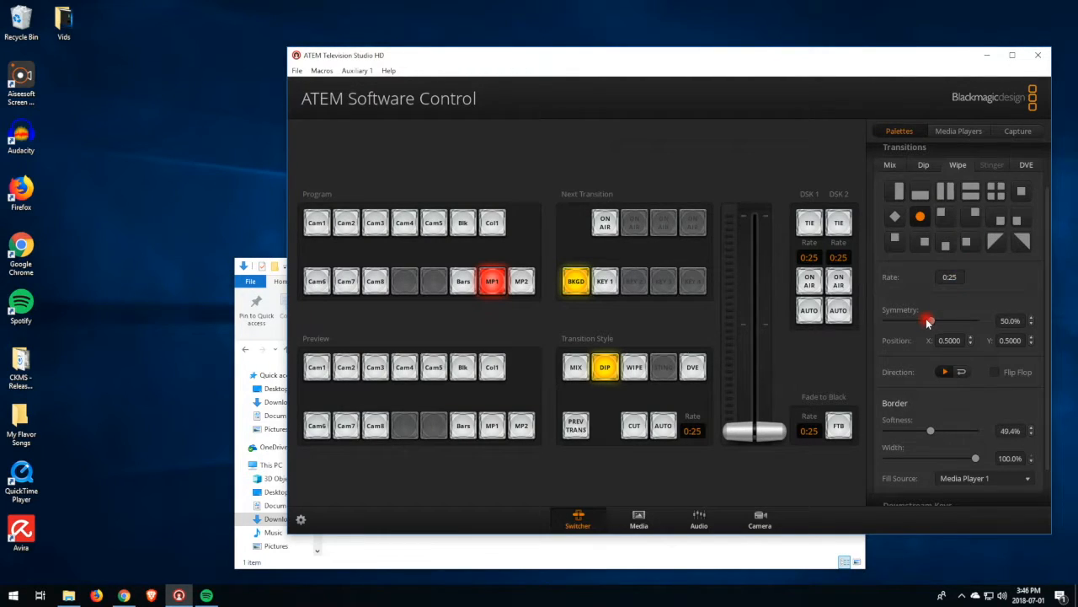
Step: Scroll through the wipe pattern and border options, then collapse the Transitions palette
scroll("down", 3)
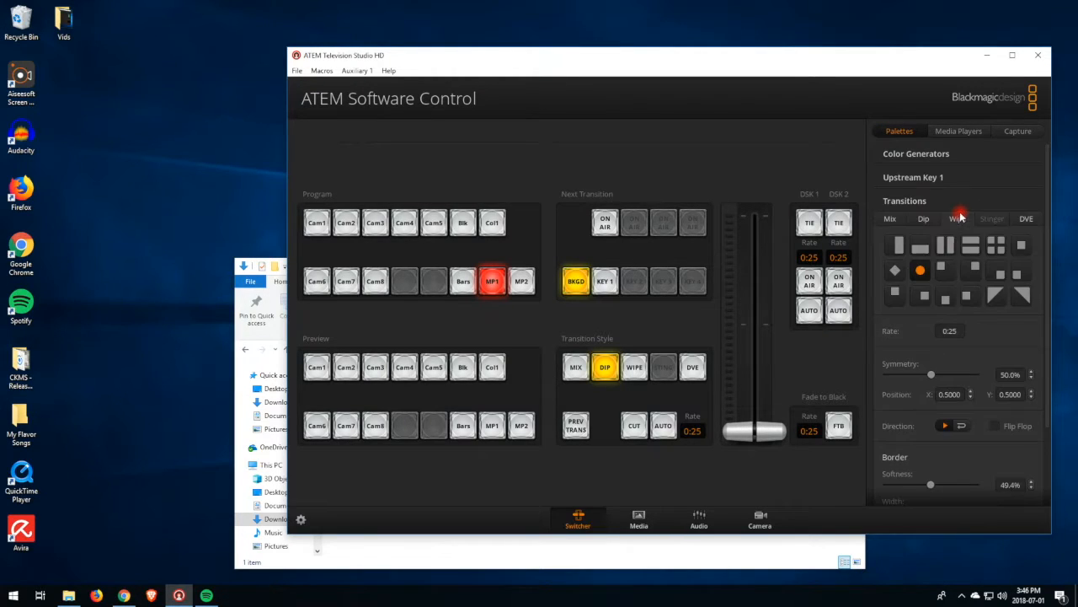
left_click(1026, 219)
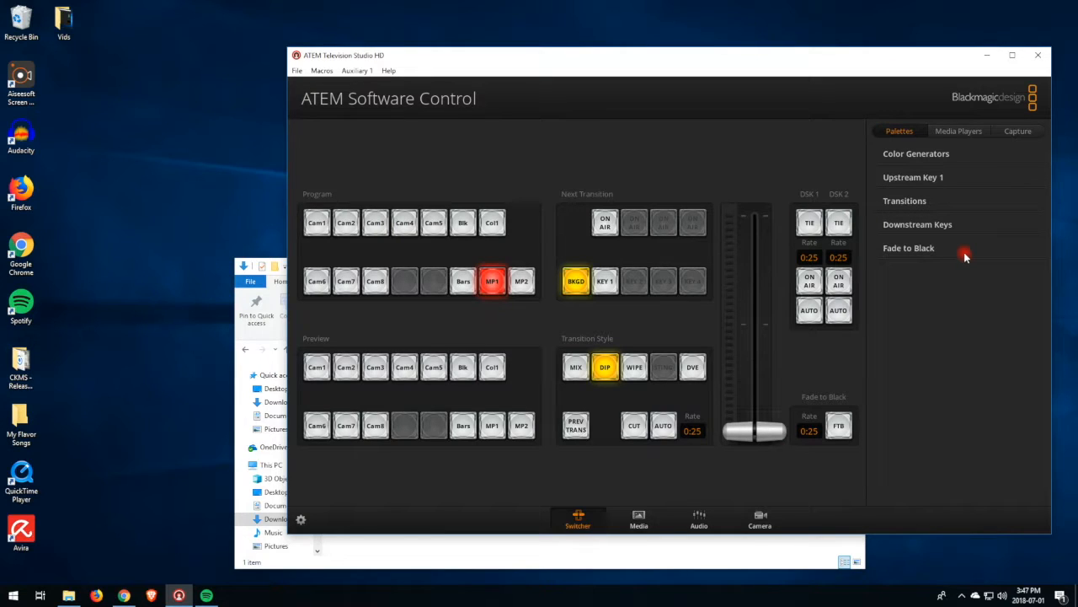
Step: Expand Fade to Black (rate 0:25) and leave Audio Follow Video ticked on
left_click(910, 248)
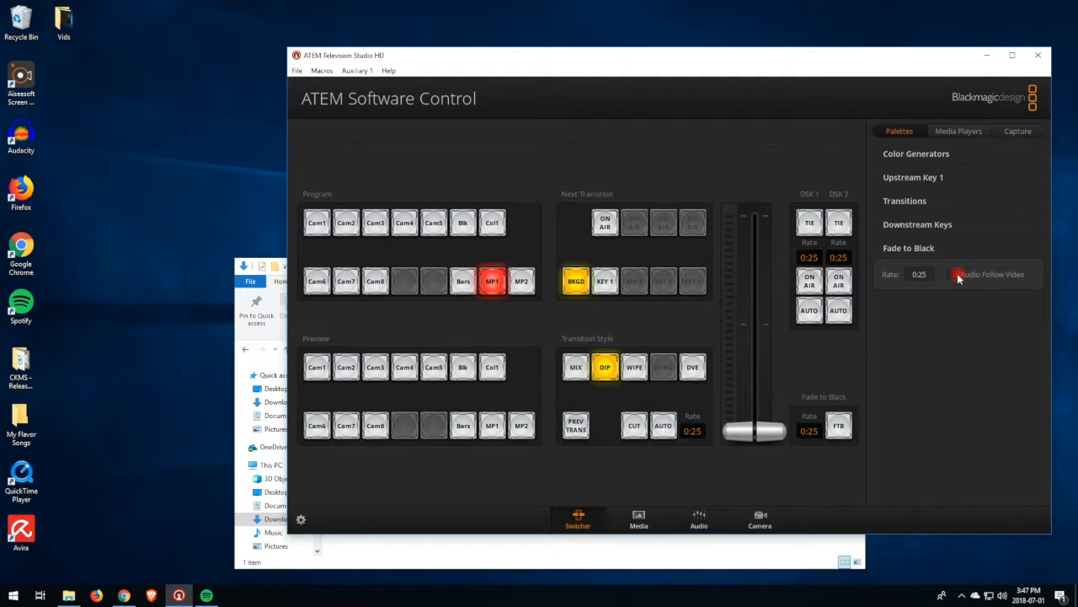
left_click(960, 273)
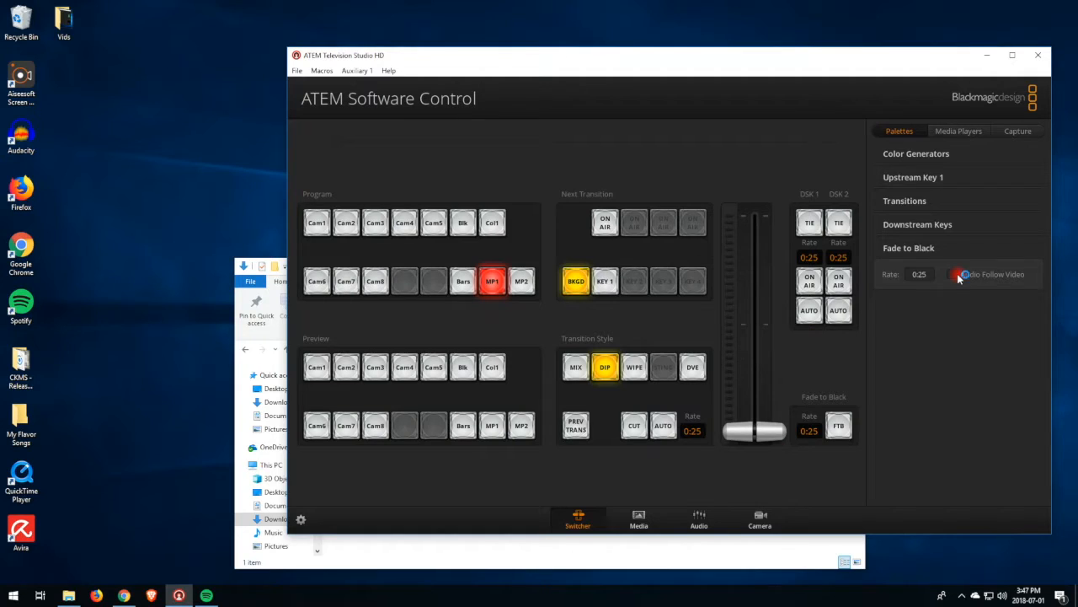
left_click(957, 273)
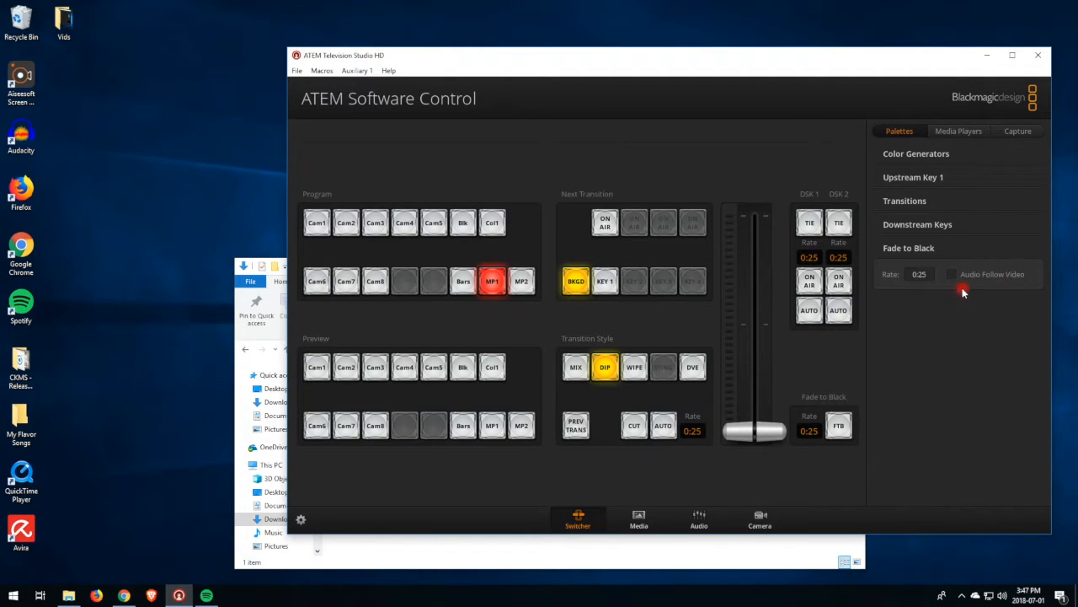
left_click(953, 273)
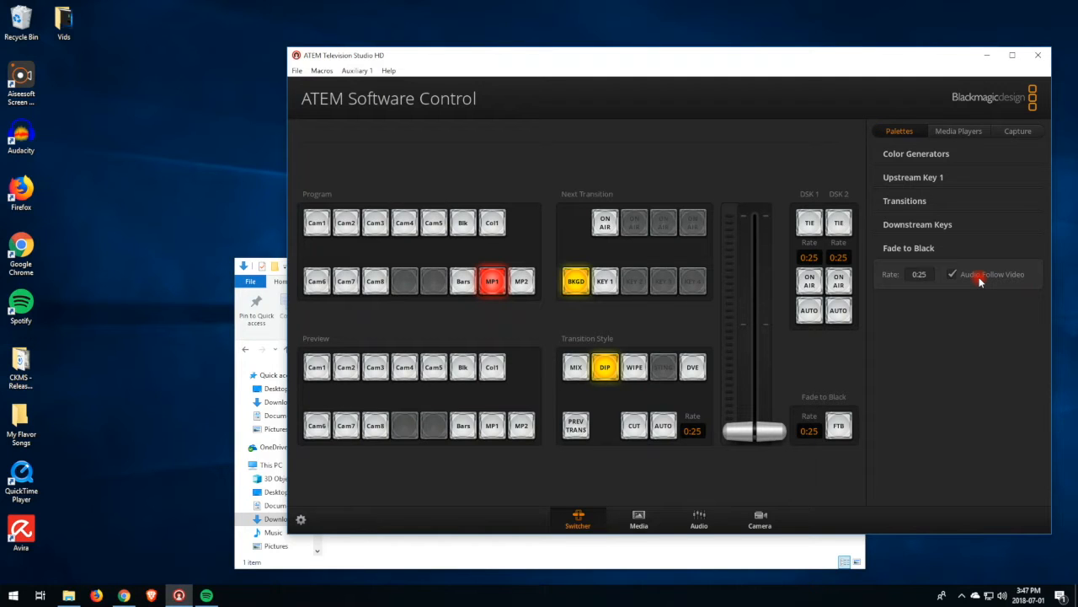